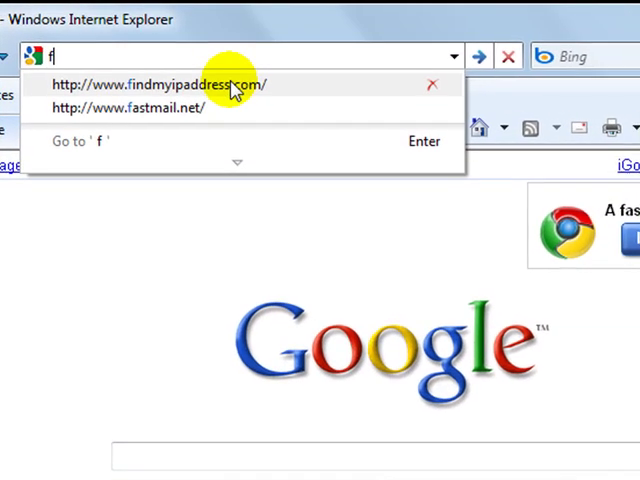
# - Load findmyipaddress.com from the address bar suggestion to show public IP 69.181.24.5
pyautogui.click(180, 84)
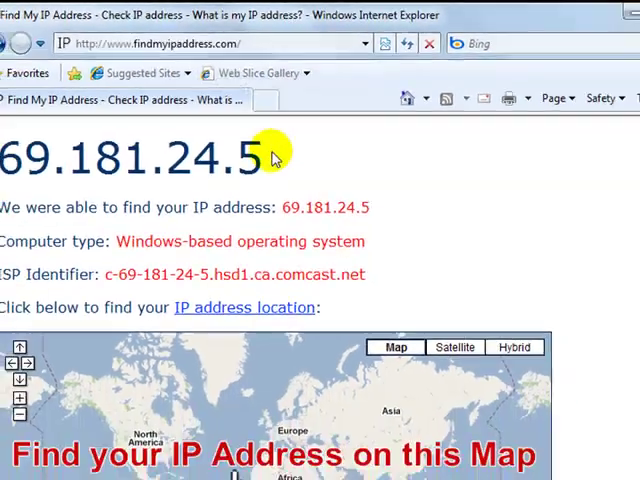